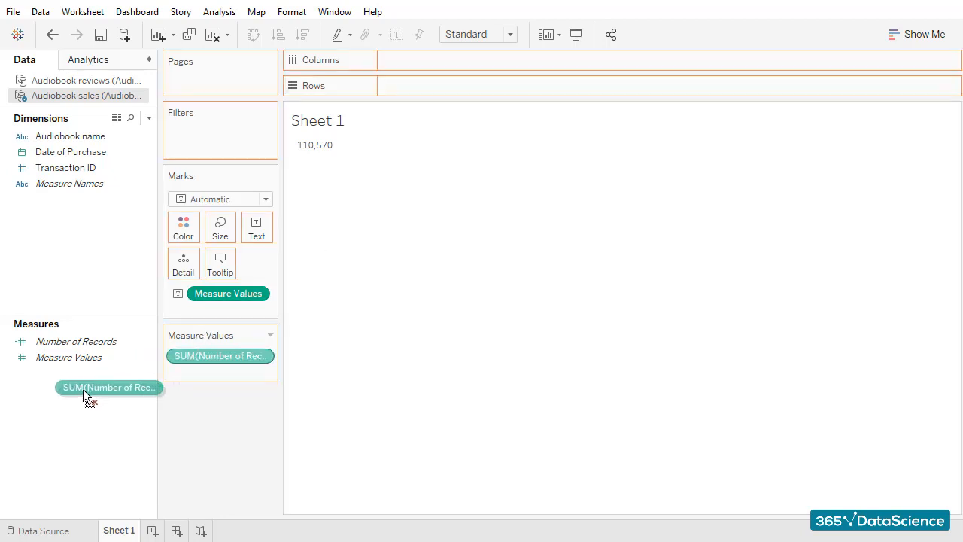
Remove the record count from the view and switch to the Audiobook reviews source
left_click_drag(108, 387, 79, 388)
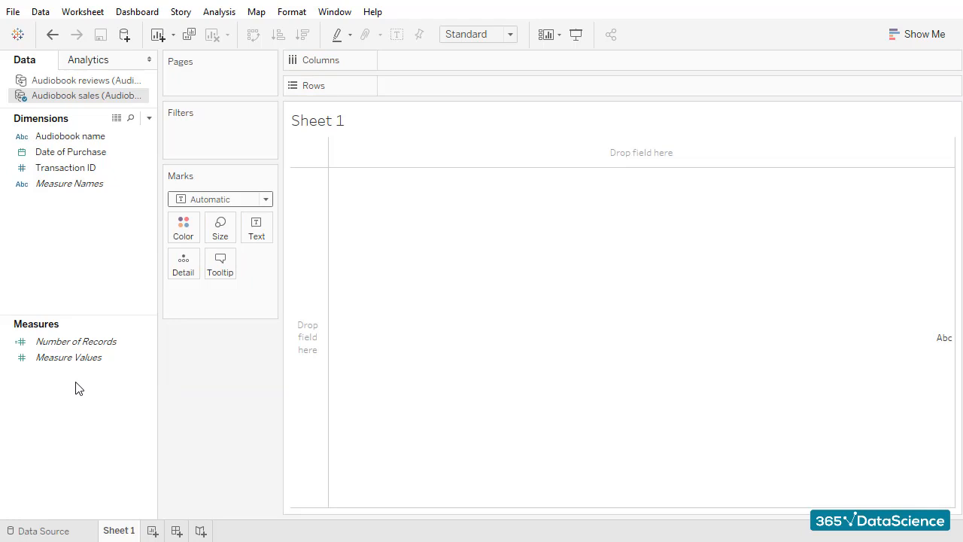
left_click(83, 80)
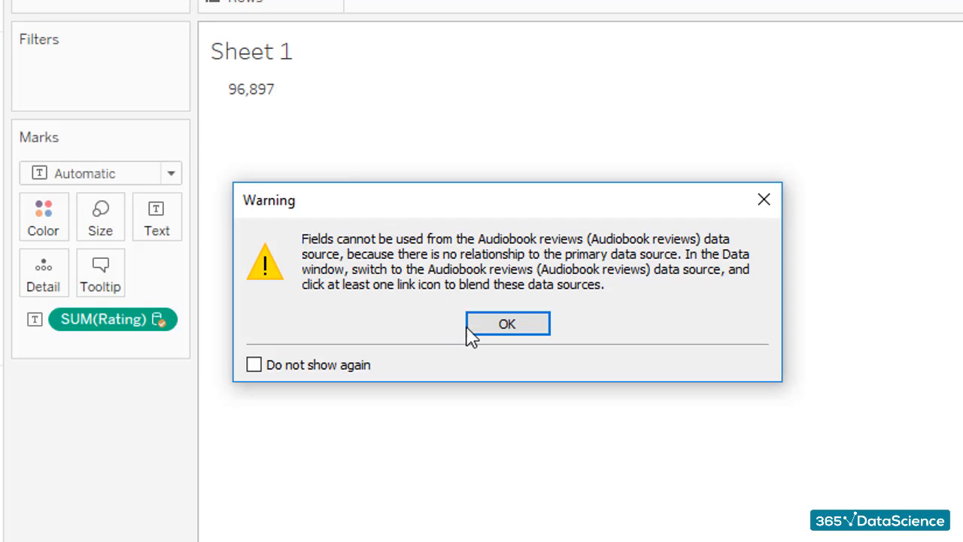
Dismiss the warning and link the sources on Transaction ID
left_click(507, 323)
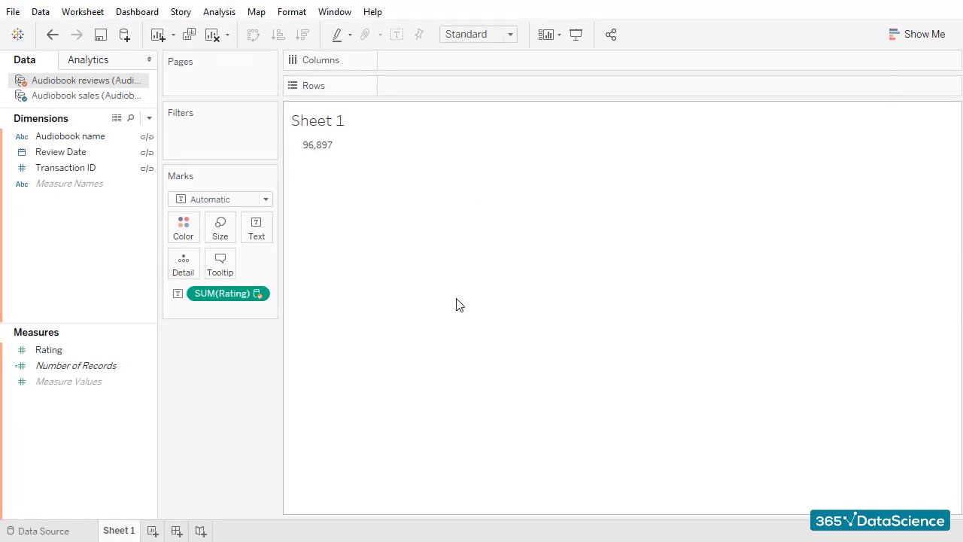
left_click(66, 167)
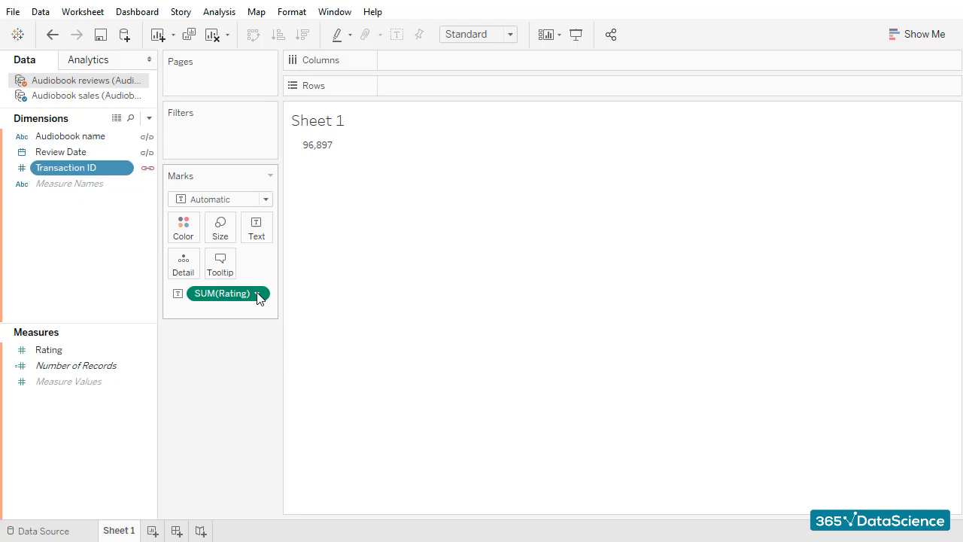
Change the Rating measure from Sum to Count, giving 10,798
left_click(260, 293)
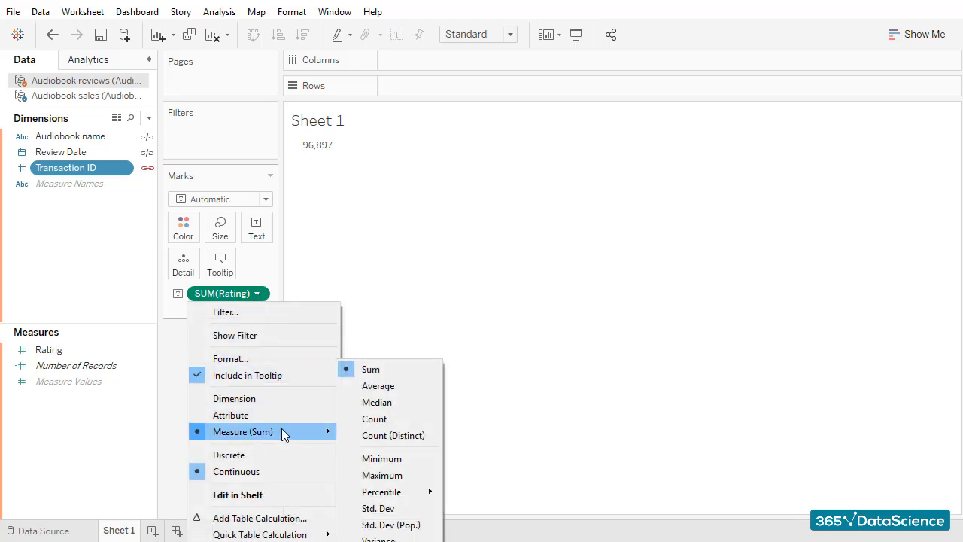
mouse_move(373, 419)
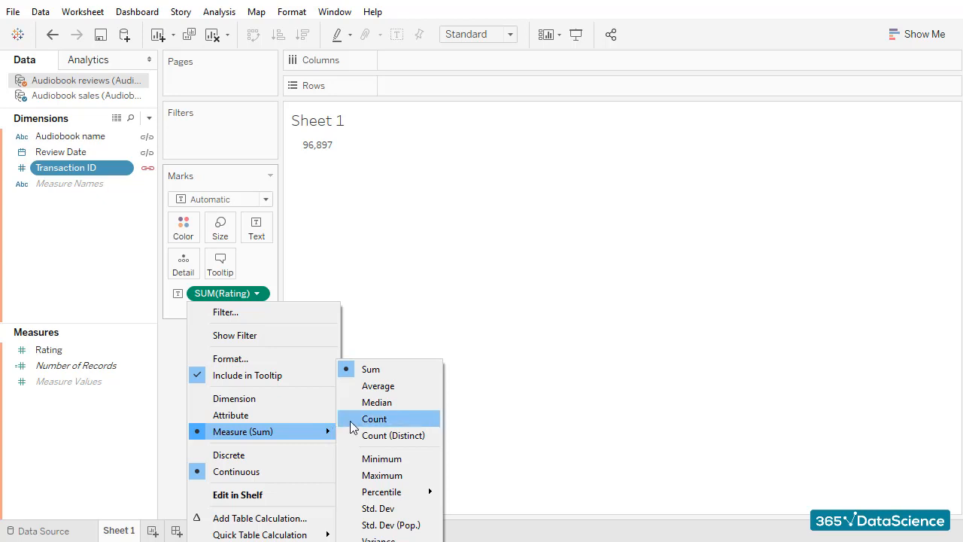
left_click(374, 418)
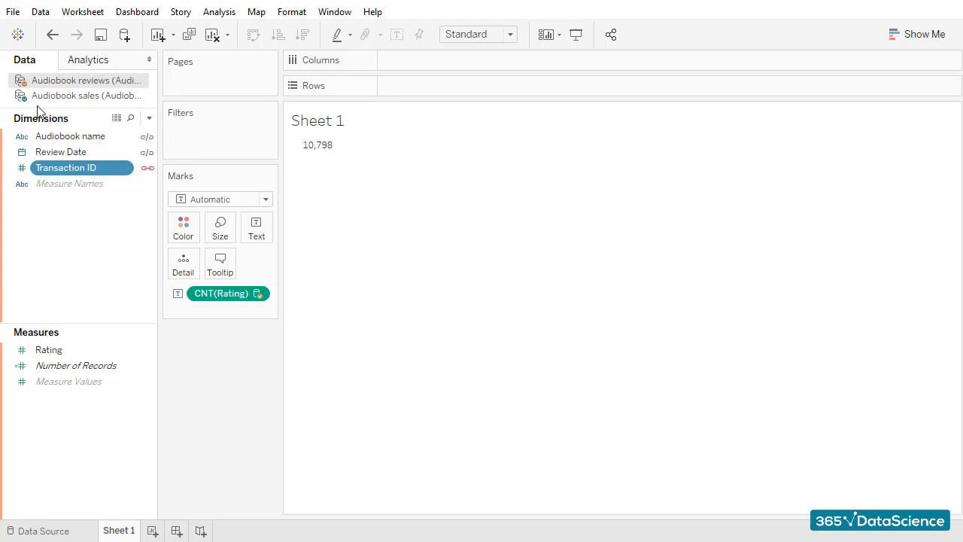
Put MONTH(Date of Purchase) from Audiobook sales on Columns
left_click(86, 95)
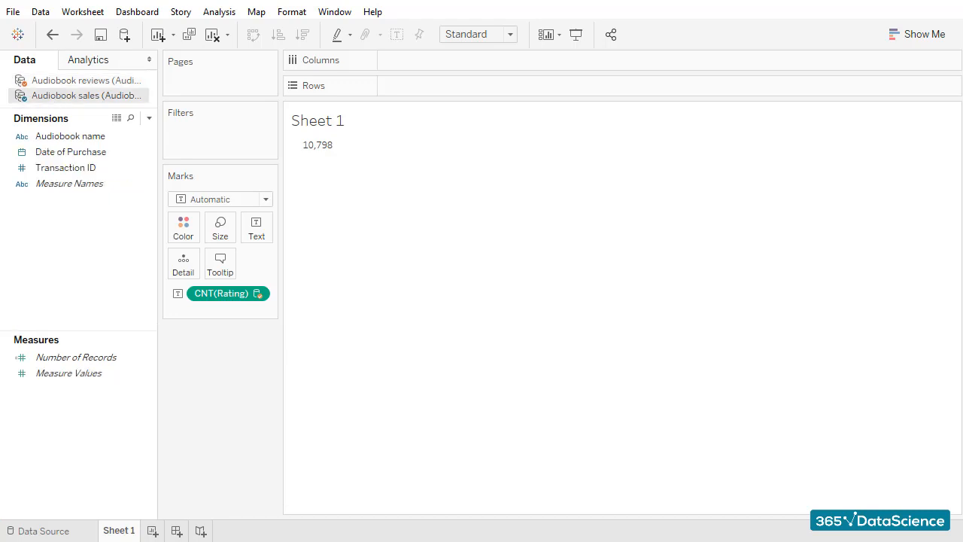
left_click(70, 152)
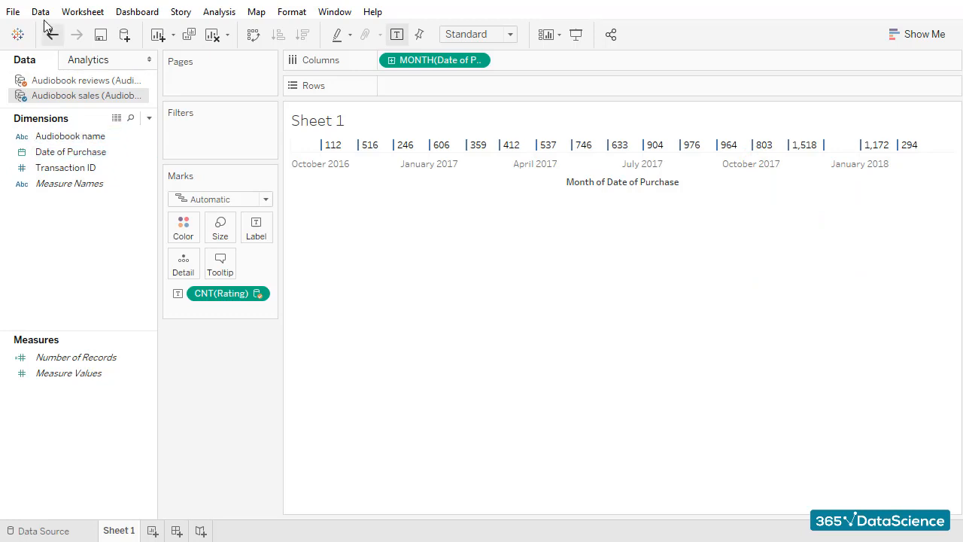
In Edit Relationships, delete the Audiobook name and Transaction ID mappings, then add a new mapping
left_click(53, 11)
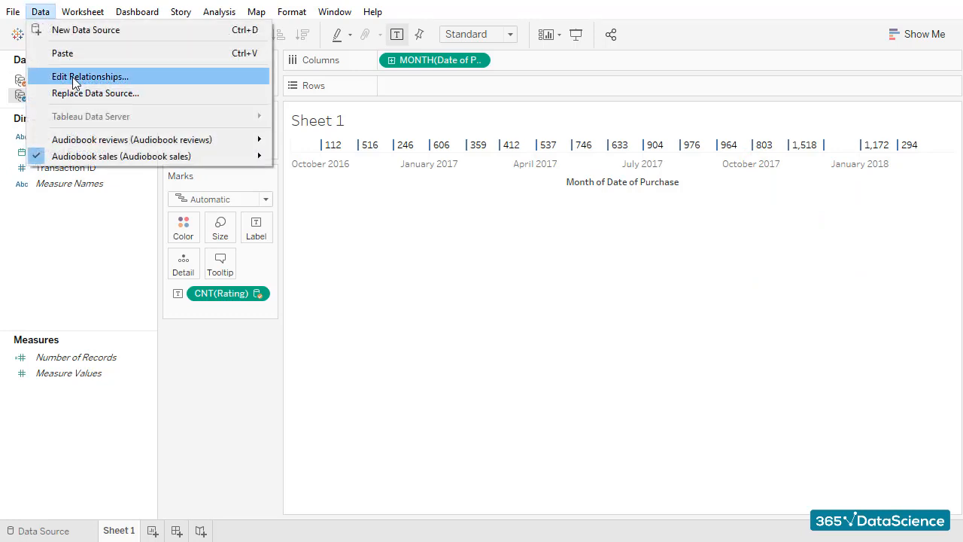
left_click(90, 76)
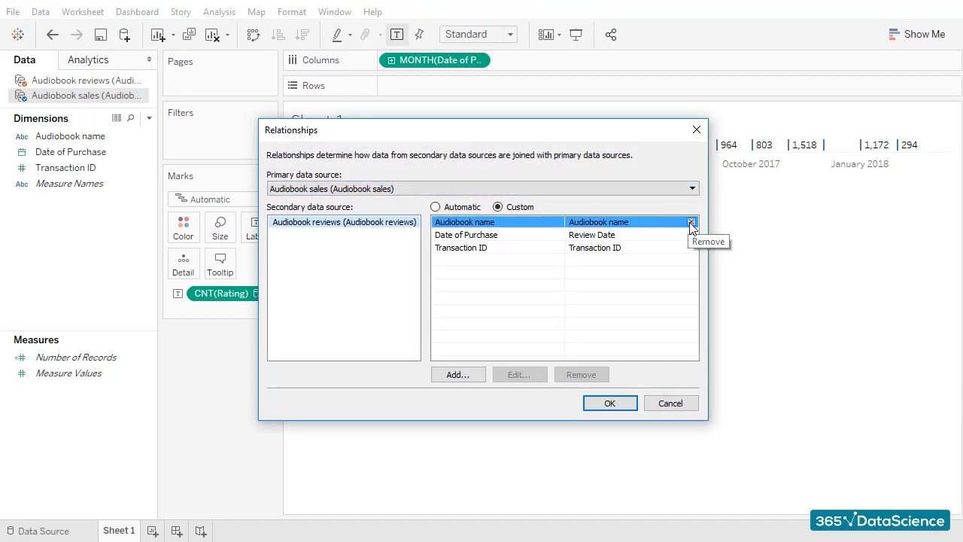
left_click(690, 221)
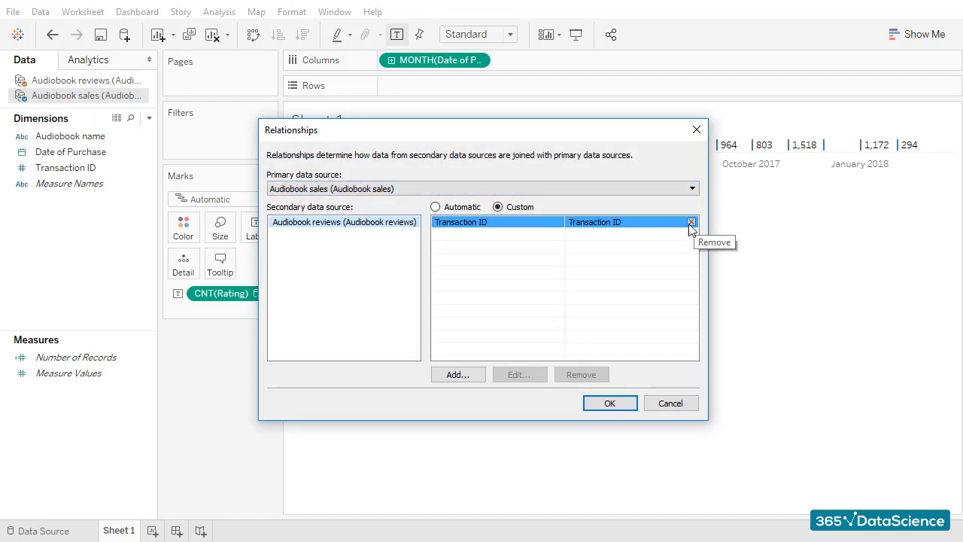
left_click(690, 222)
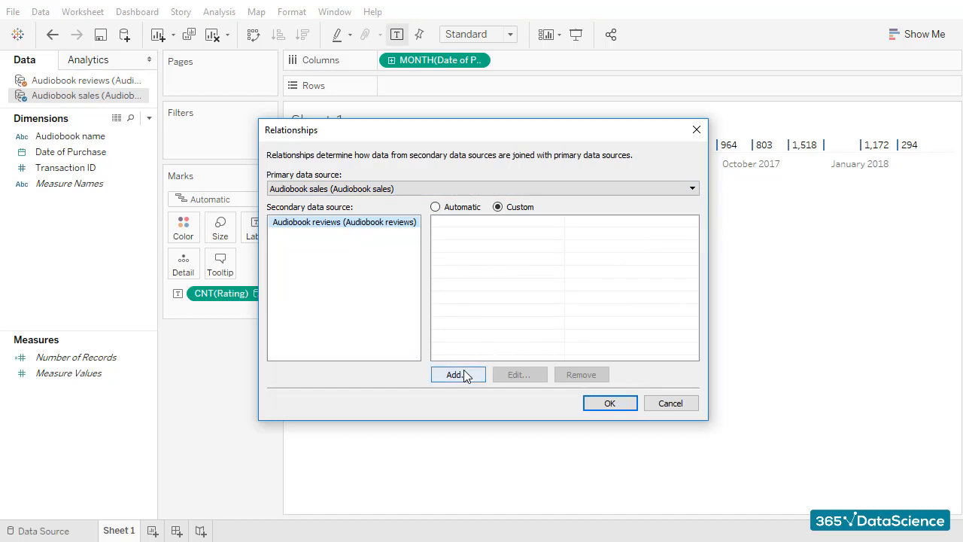
left_click(456, 375)
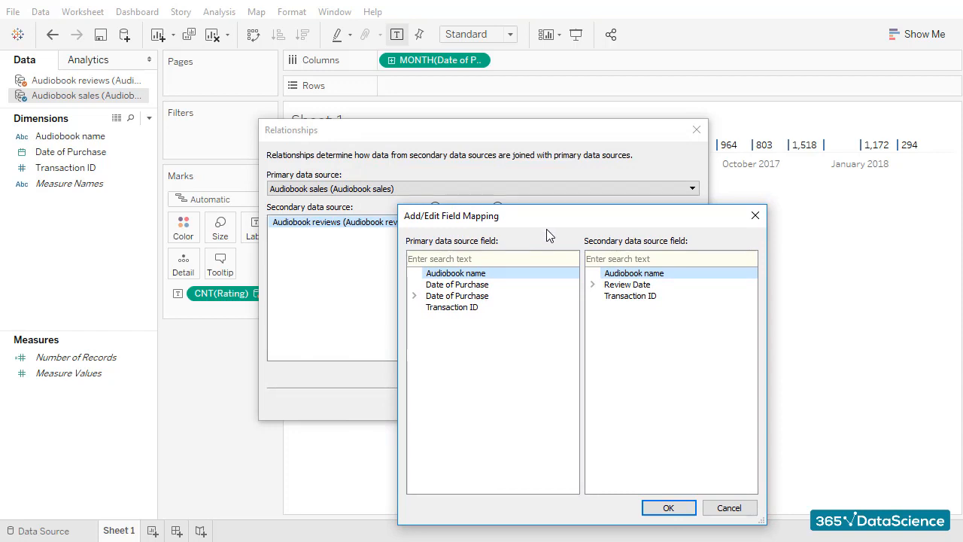
Map YEAR(Date of Purchase) to YEAR(Review Date) and MONTH to MONTH, and confirm
left_click(414, 295)
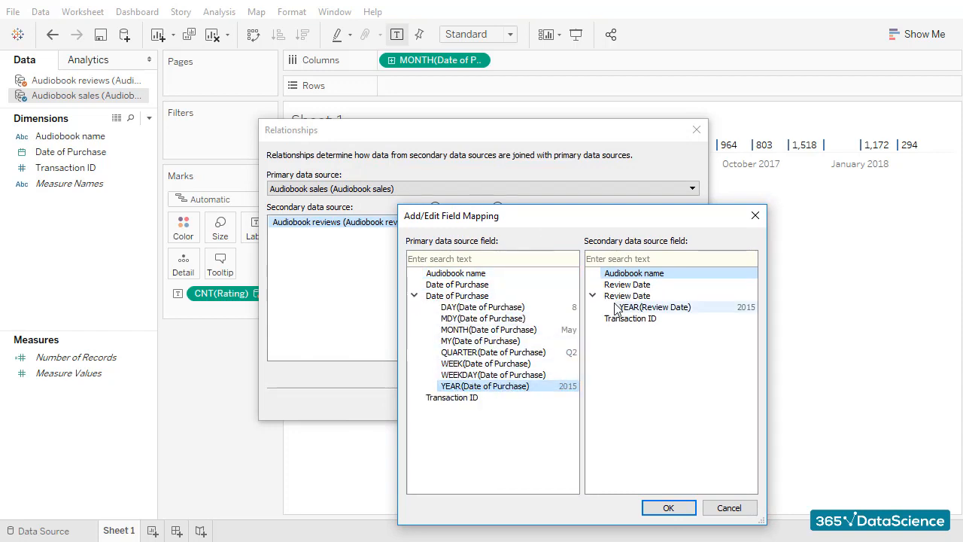
left_click(668, 508)
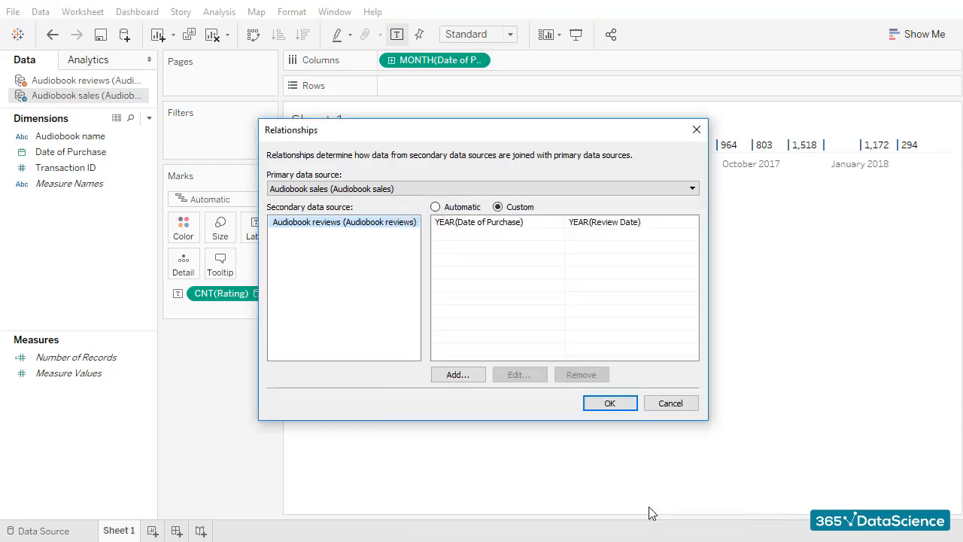
left_click(458, 374)
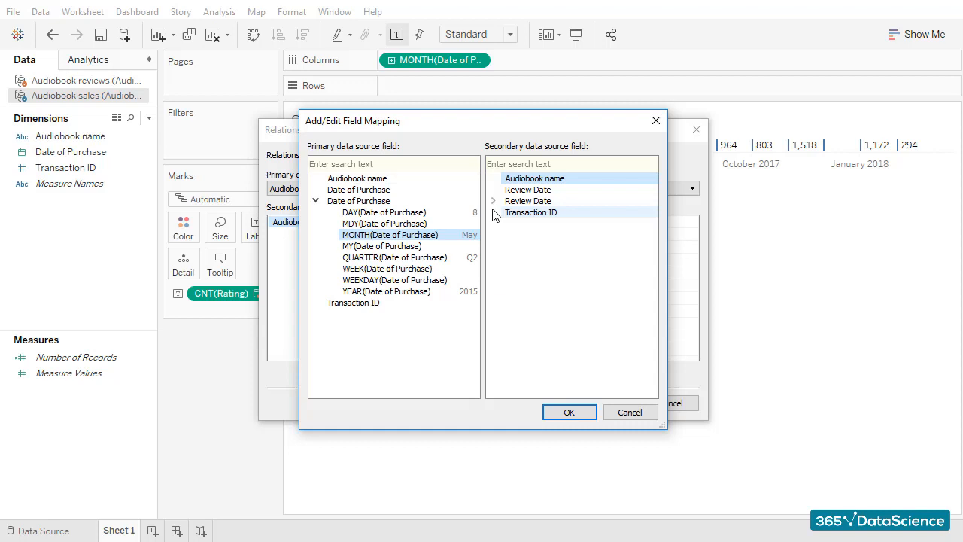
left_click(569, 412)
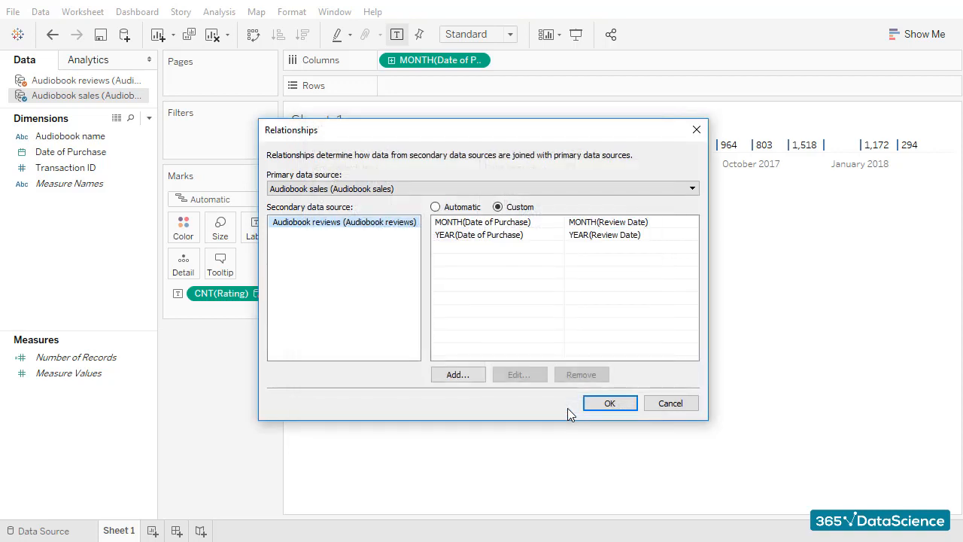
left_click(610, 403)
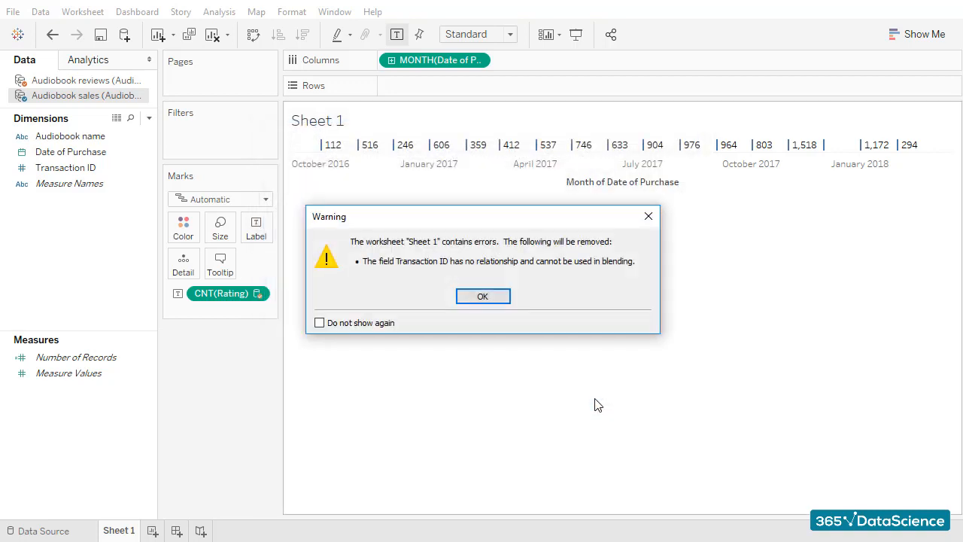
left_click(482, 295)
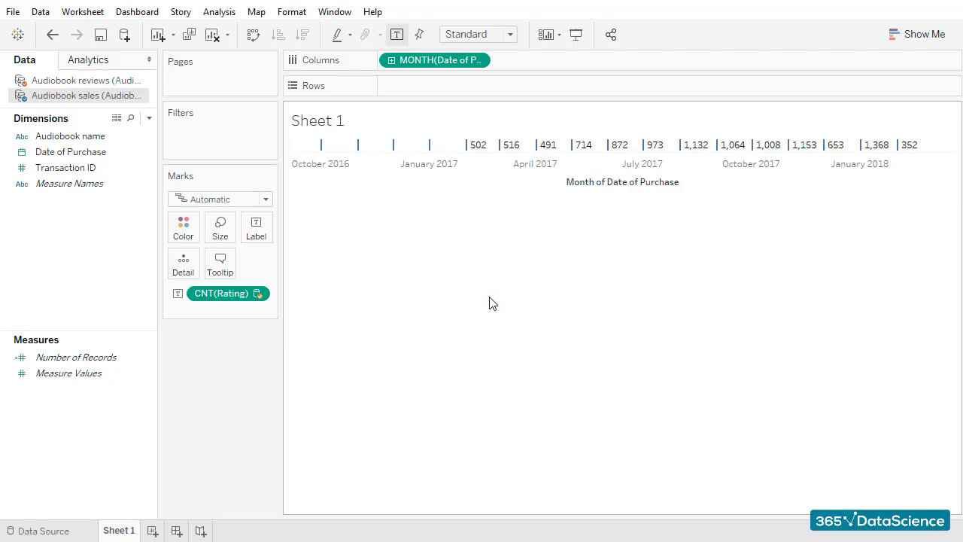